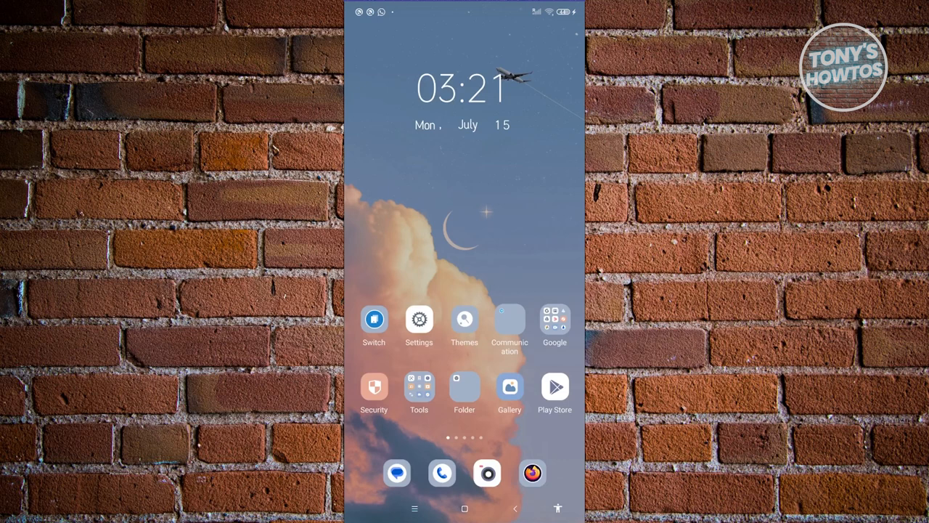
- Launch the Settings app from the home screen
{"action": "left_click", "coordinate": [419, 320]}
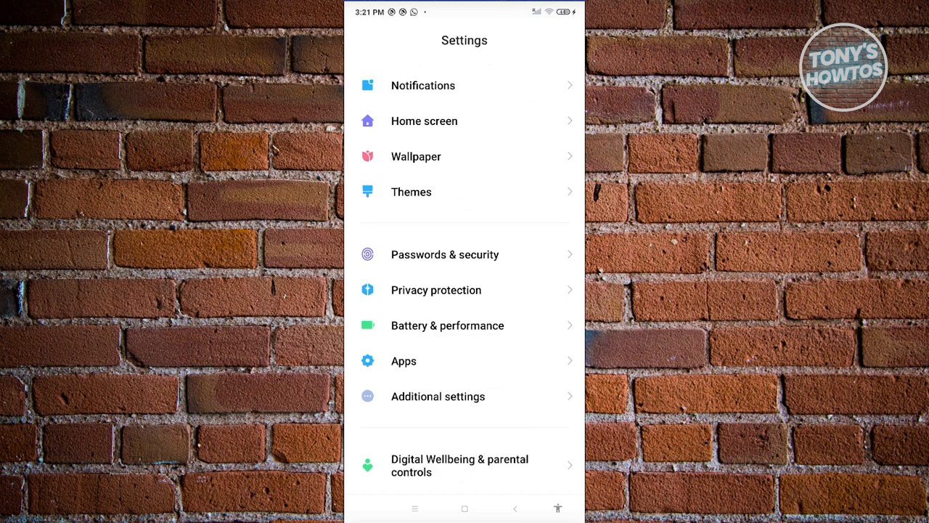
- Go to the Passwords & security page in Settings
{"action": "left_click", "coordinate": [445, 254]}
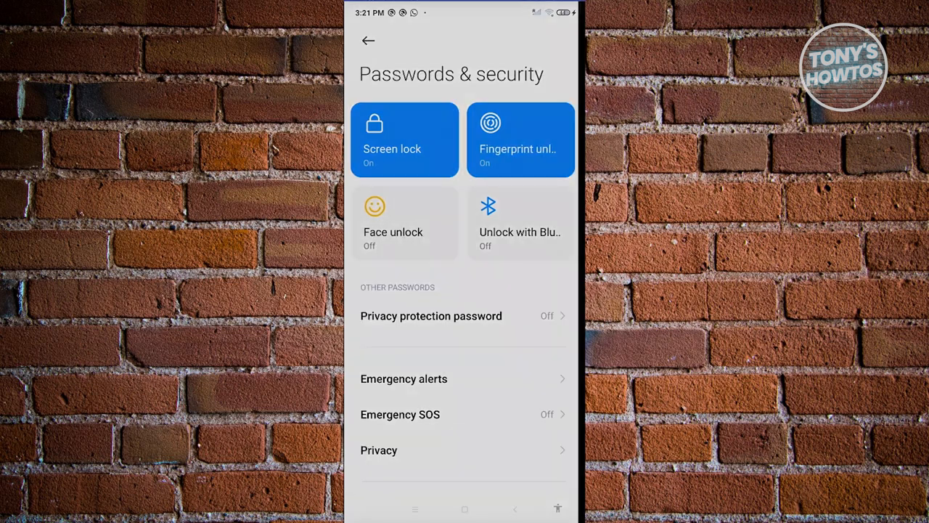
- Begin Face unlock setup and proceed past the Add face data instructions
{"action": "left_click", "coordinate": [392, 222]}
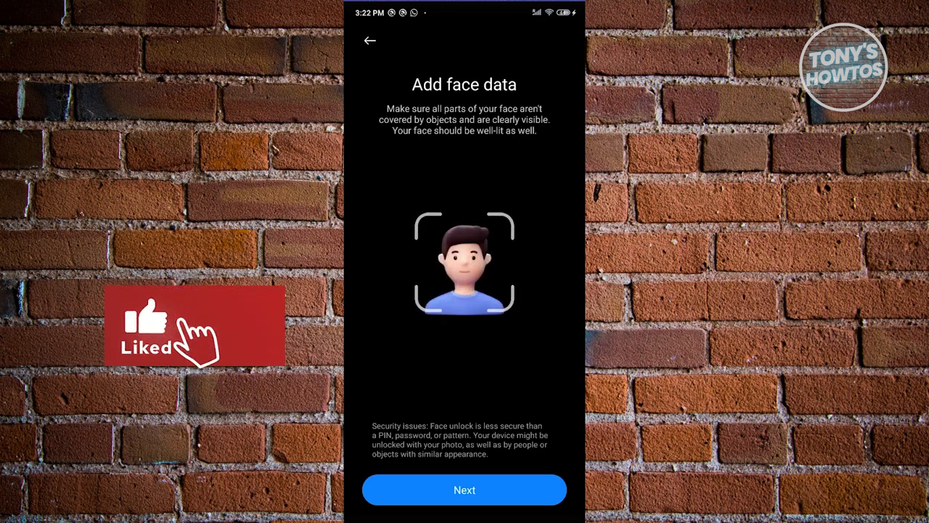
{"action": "left_click", "coordinate": [370, 40]}
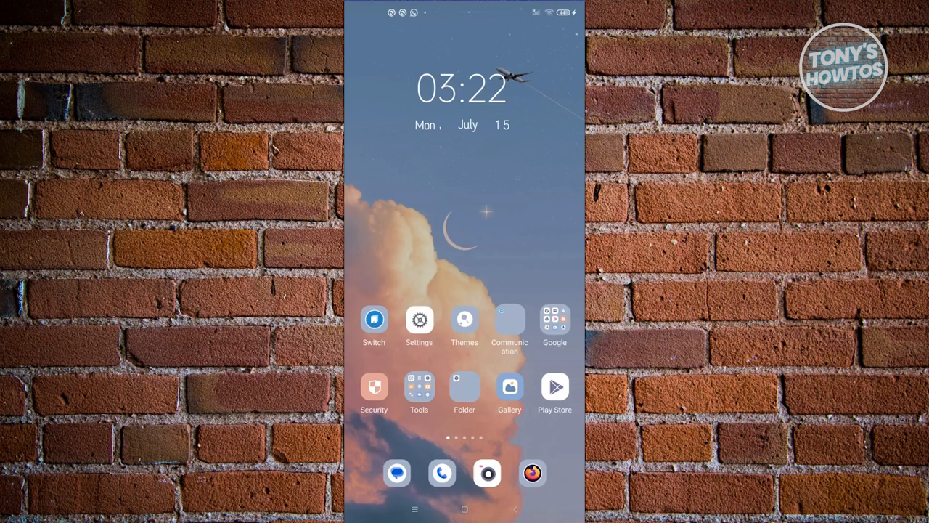
- Check About phone for MIUI Global 12.0.6 and Android 10, then return to Settings
{"action": "left_click", "coordinate": [419, 320]}
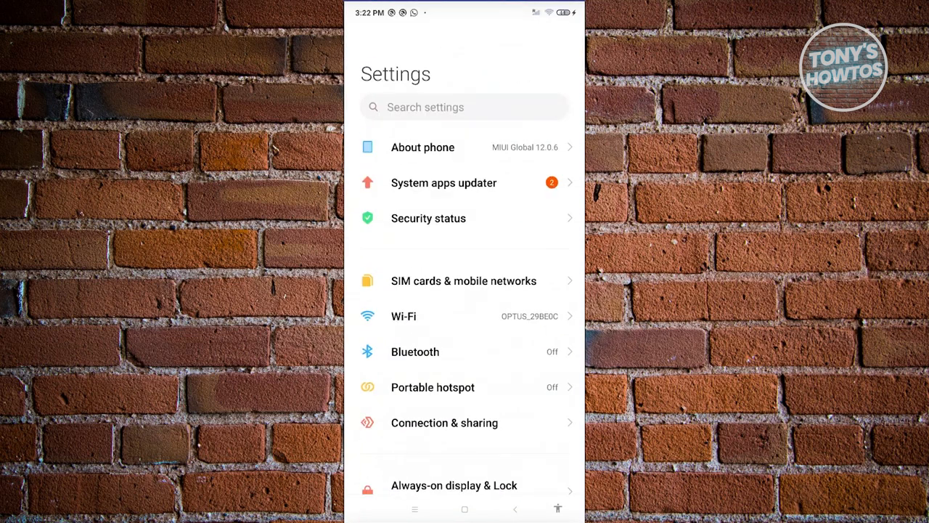
{"action": "left_click", "coordinate": [422, 147]}
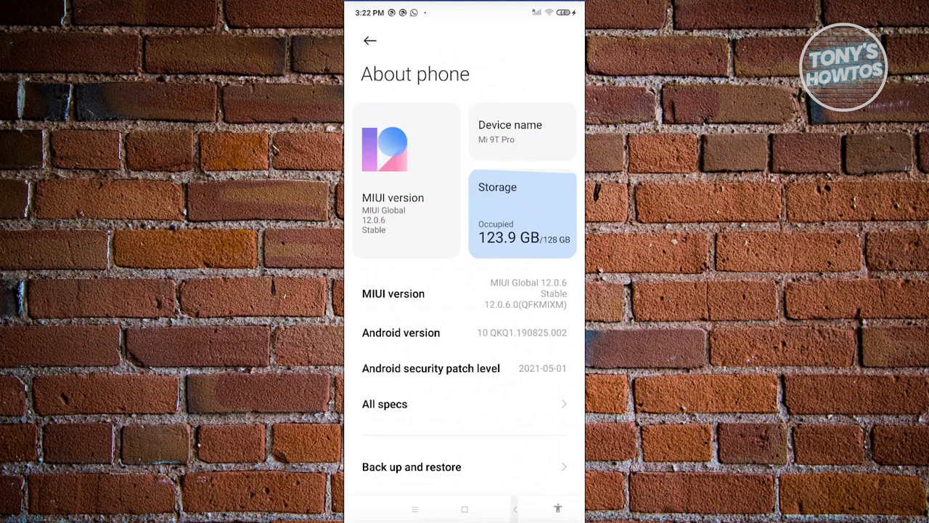
{"action": "left_click", "coordinate": [369, 41]}
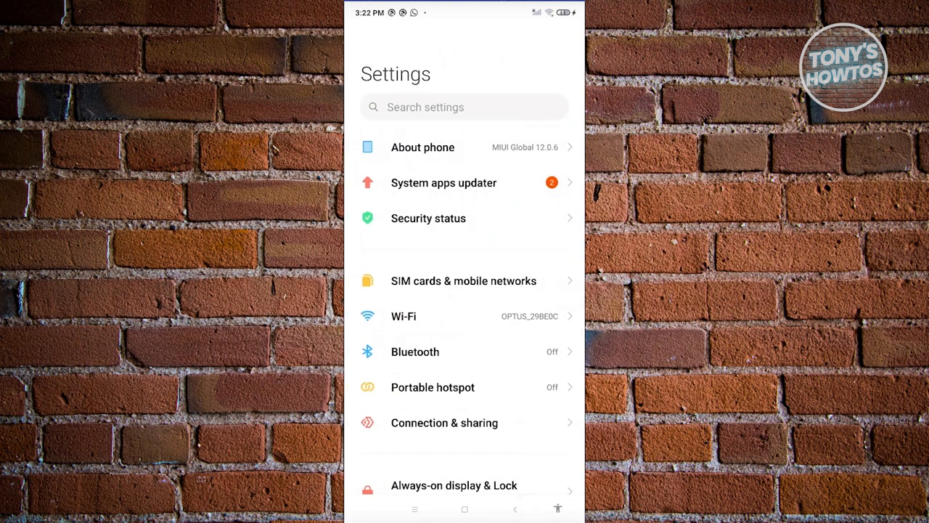
{"action": "left_click", "coordinate": [443, 182]}
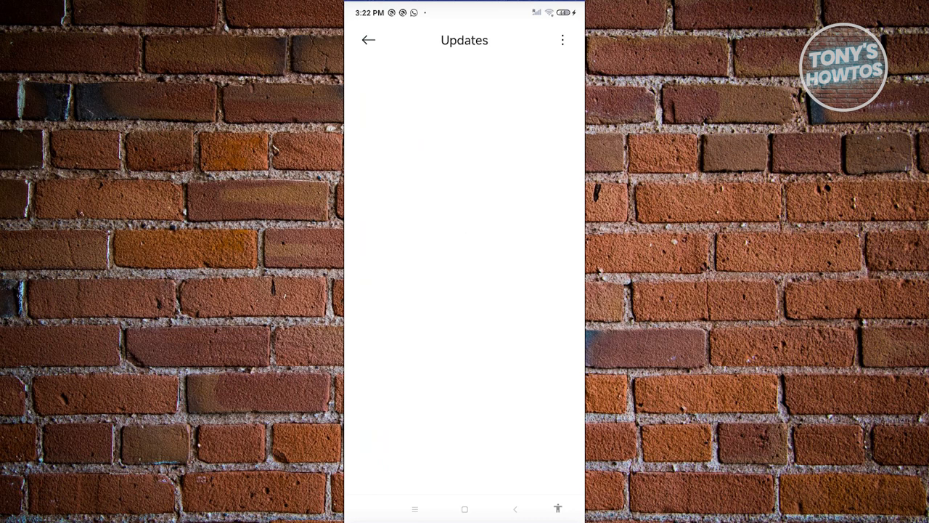
{"action": "left_click", "coordinate": [368, 40]}
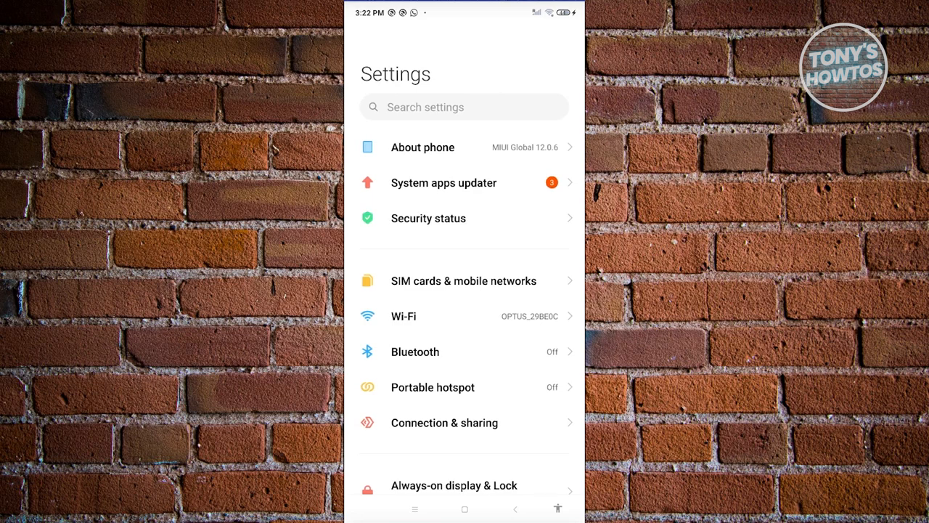